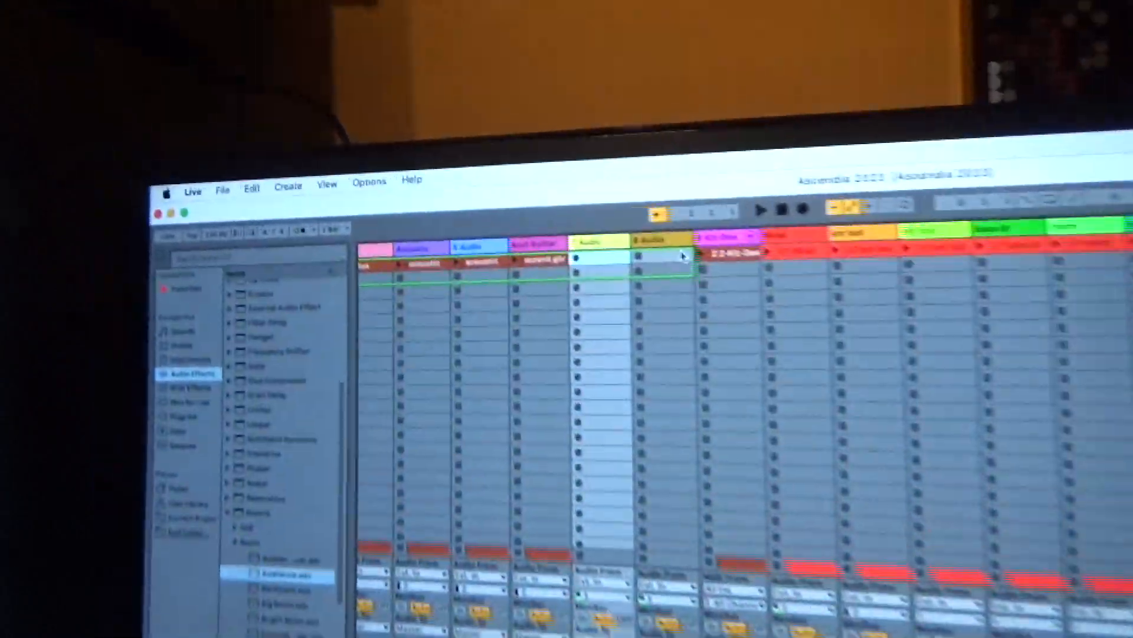
- Bring up Live's Settings showing the Link/MIDI page with X-Touch as a MackieControl surface
click(176, 62)
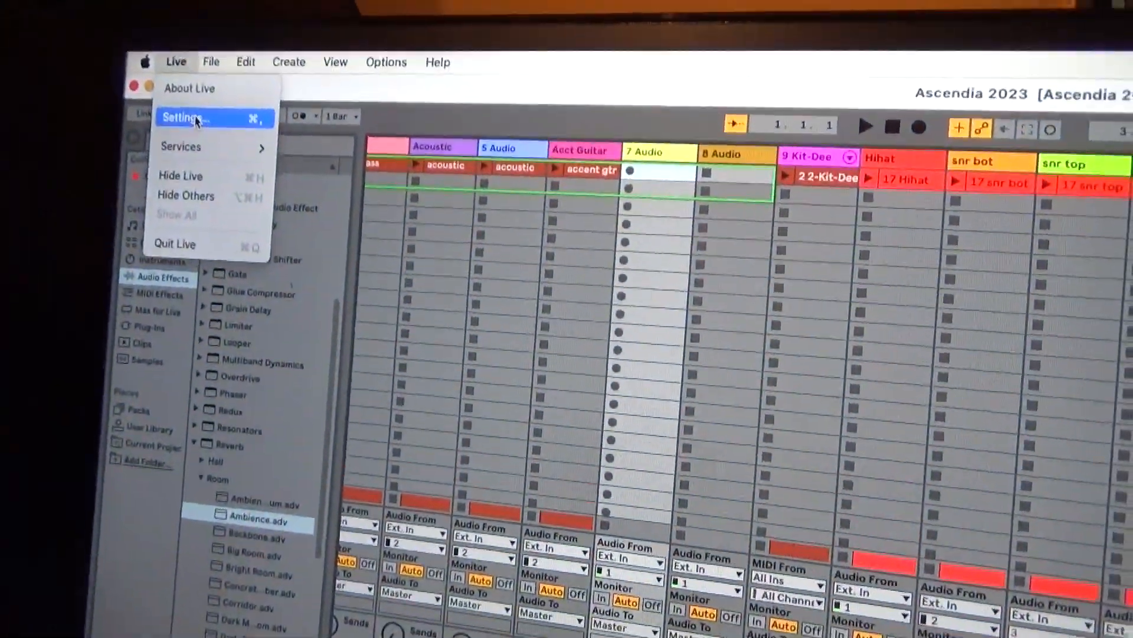
click(184, 118)
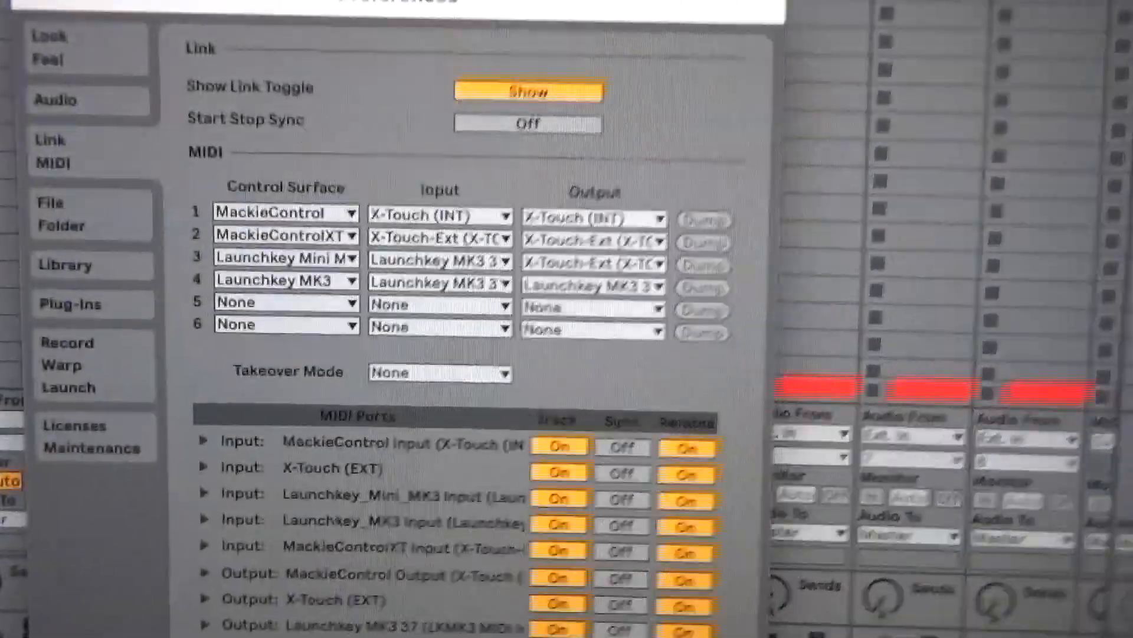